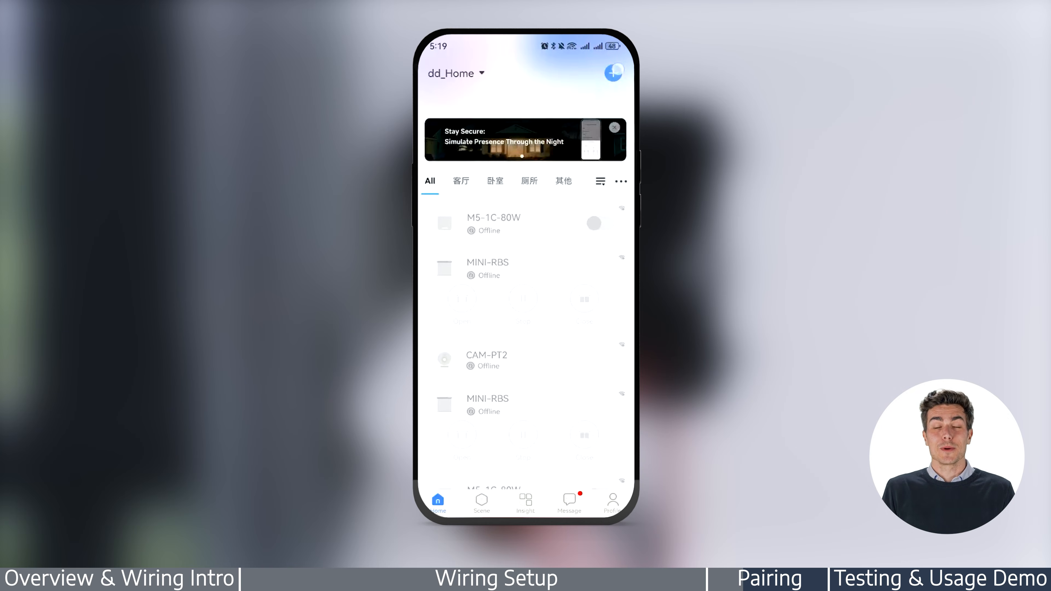
Step: Search on the SONOFF WiFi and add the discovered device ck_100259f519
click(613, 73)
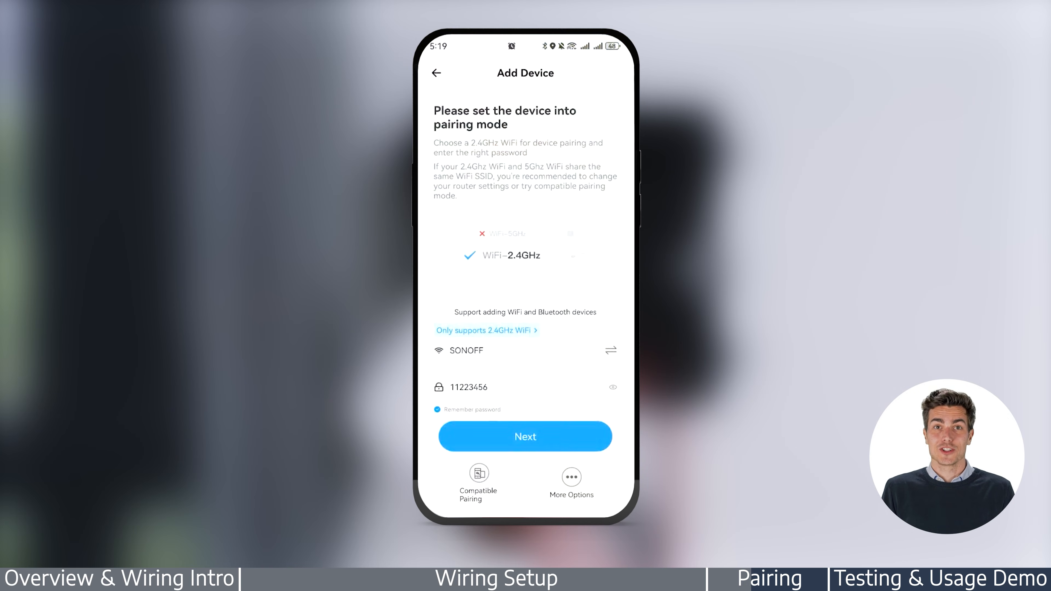
click(525, 437)
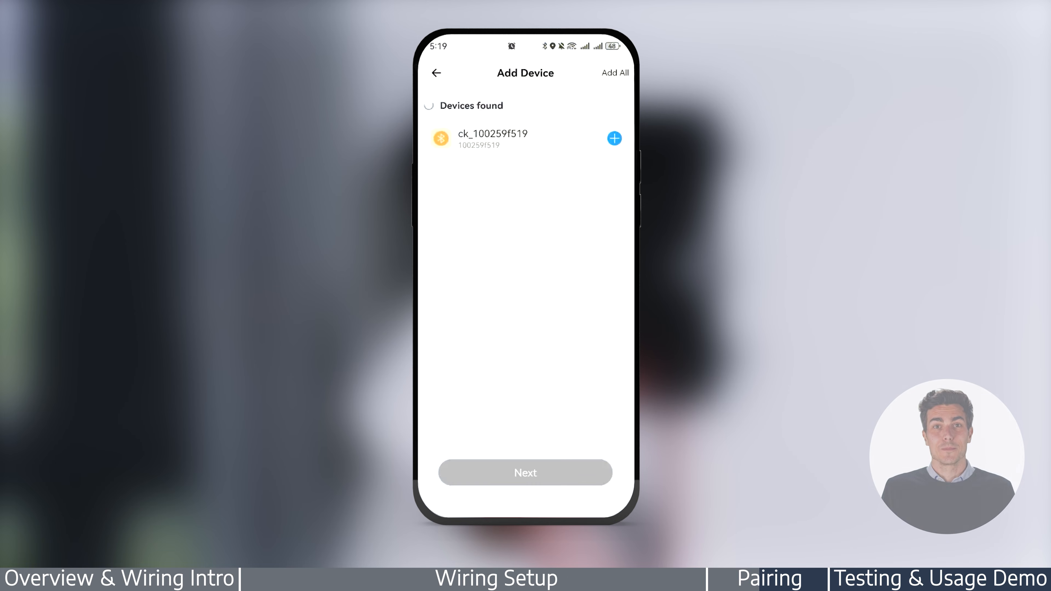
click(614, 138)
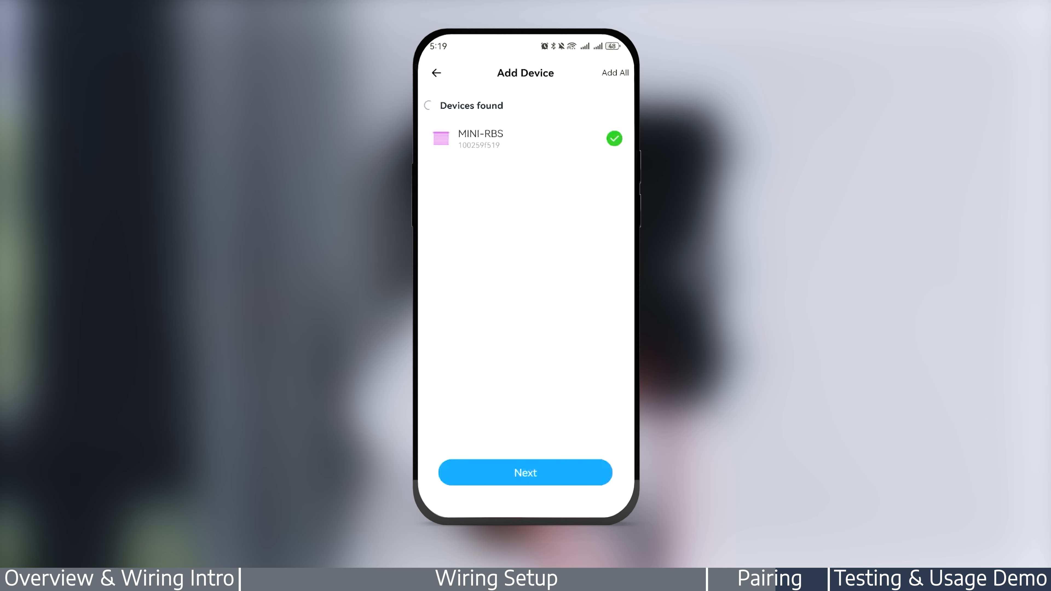
Step: Confirm the added MINI-RBS summary and finish setup back to the home screen
click(525, 472)
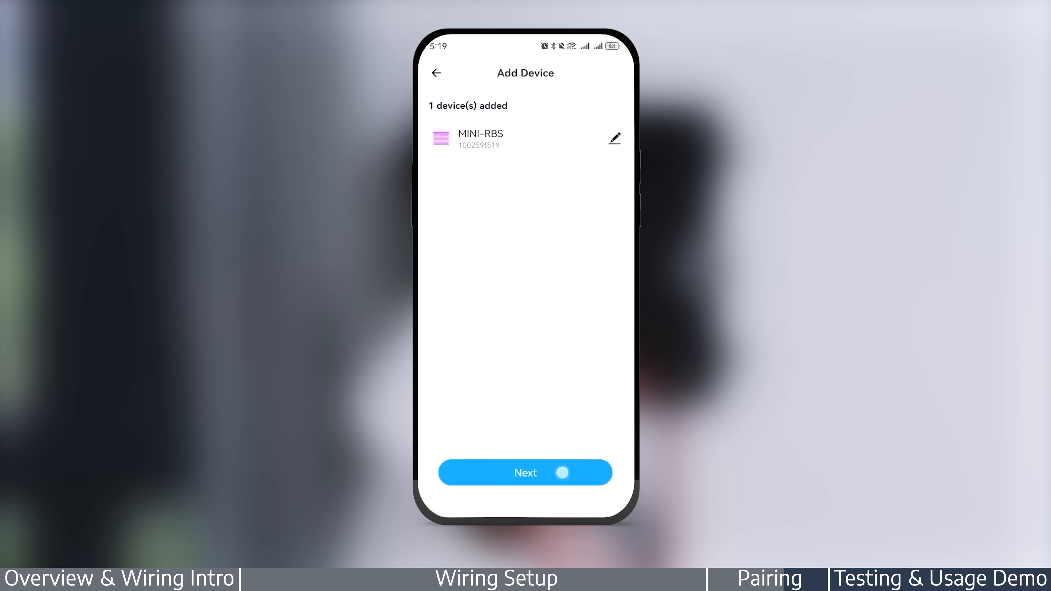
click(525, 472)
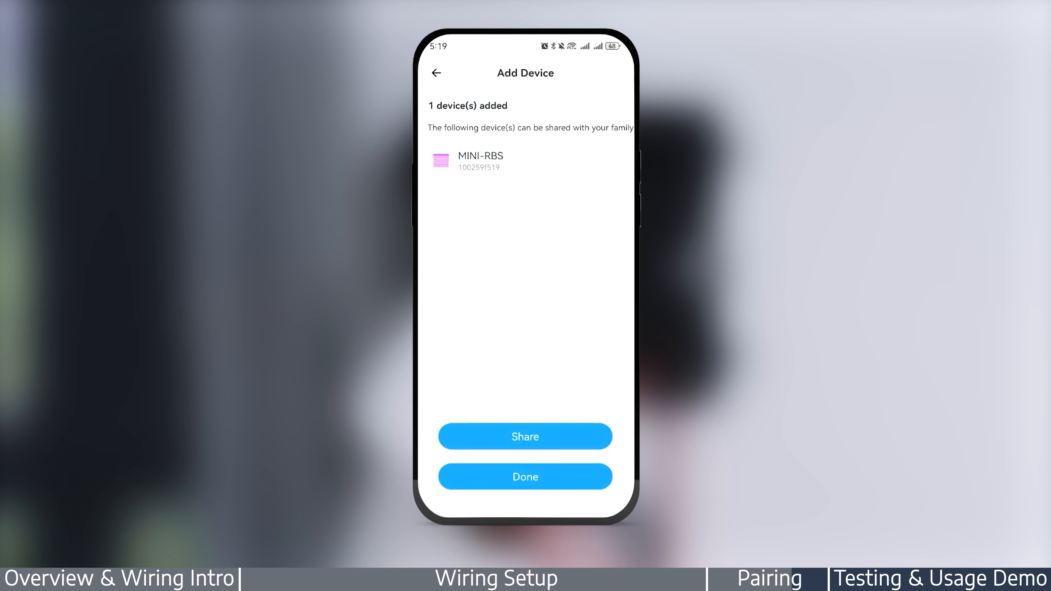
click(525, 476)
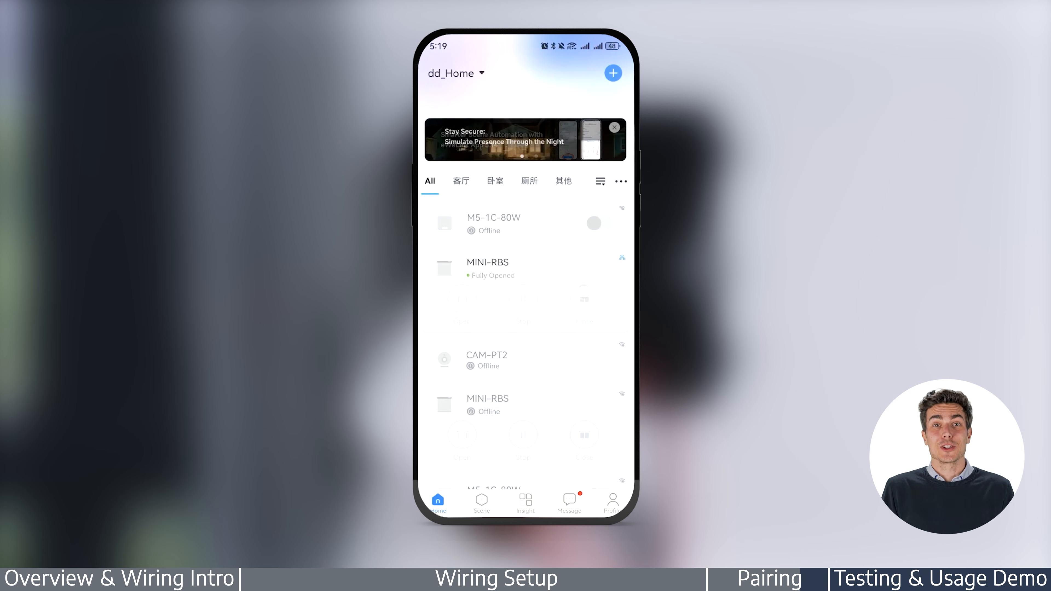